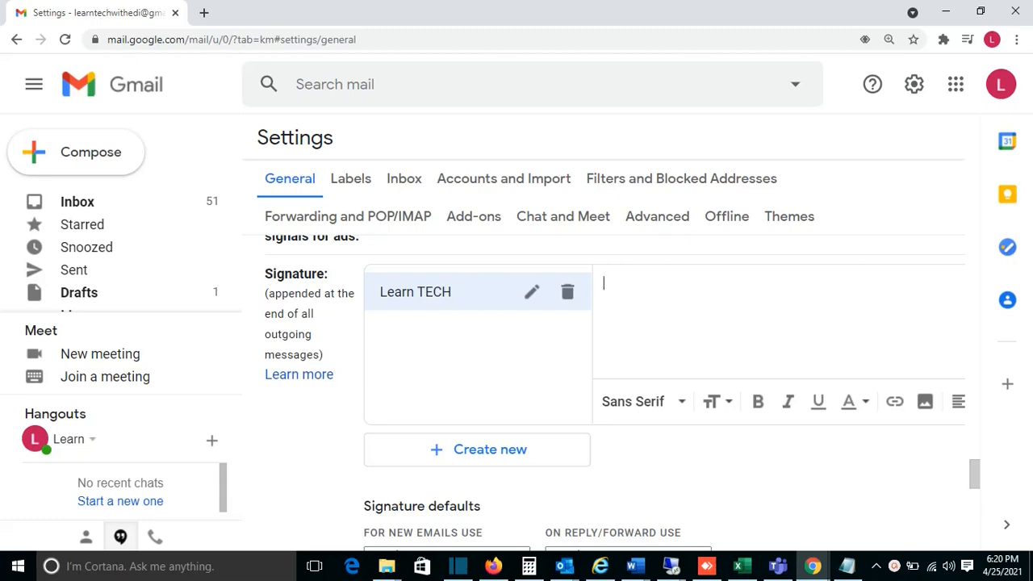
Leave the settings page and go back to the Gmail inbox from the sidebar.
click(77, 201)
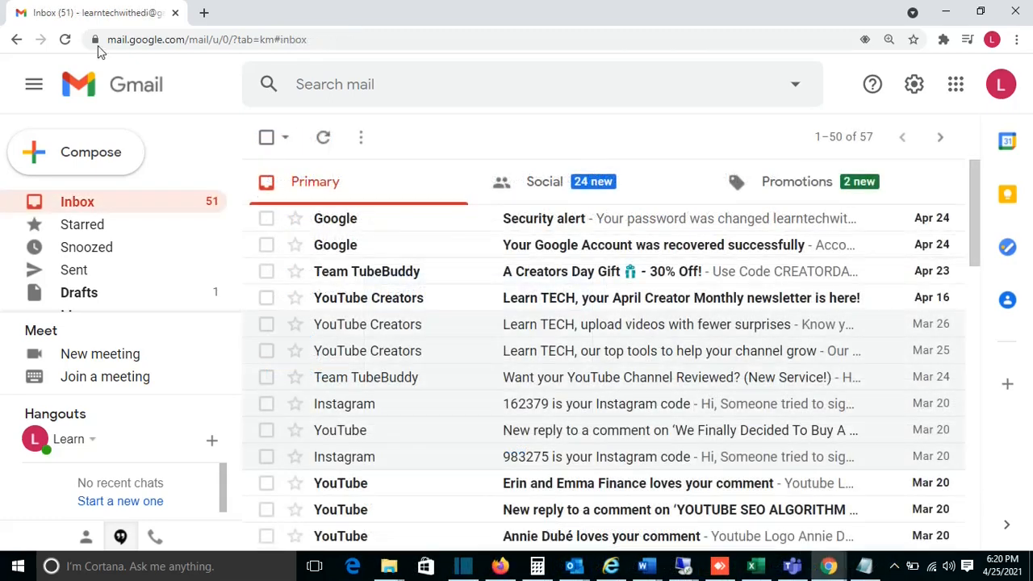
mouse_move(658, 131)
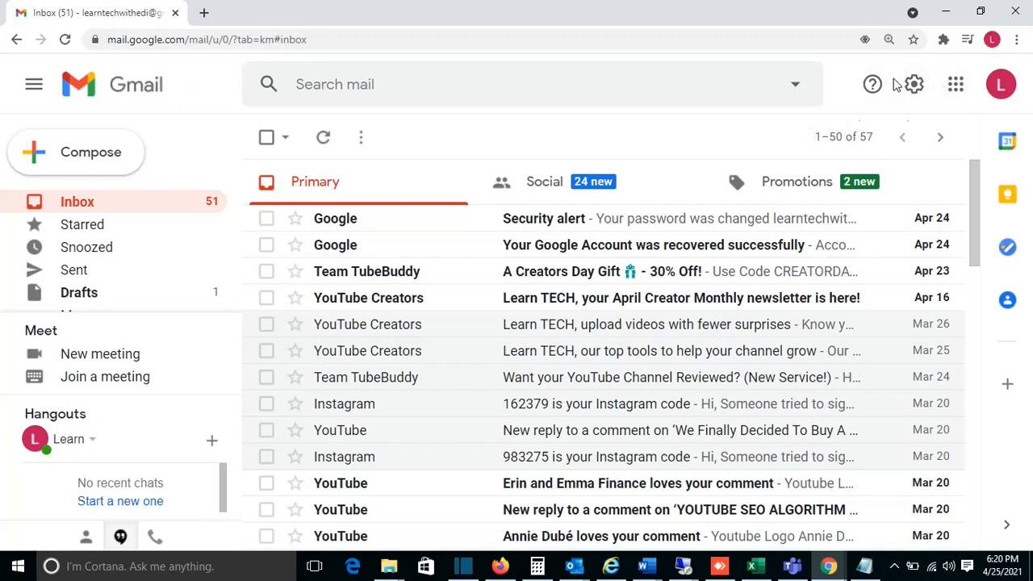
mouse_move(914, 84)
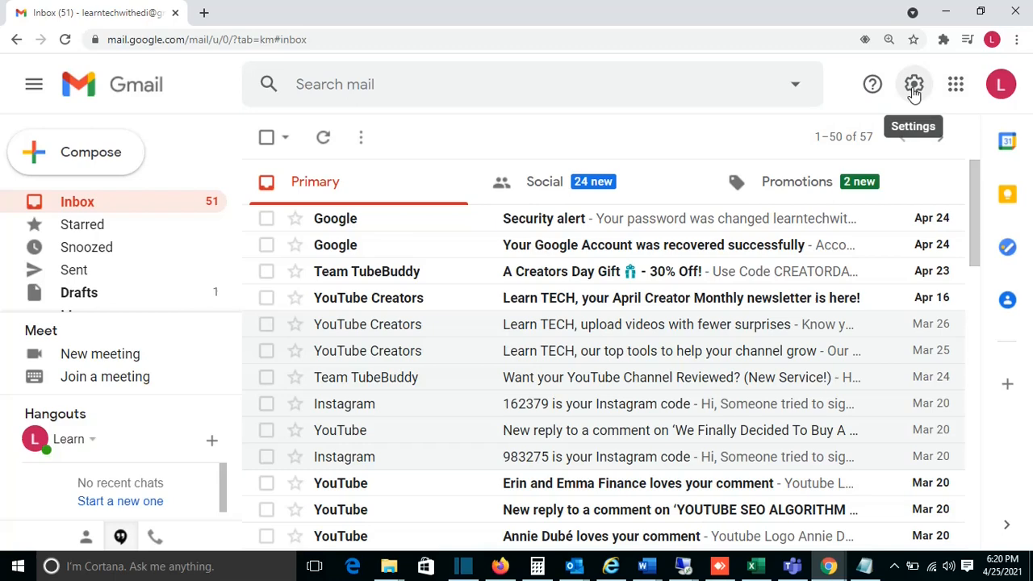
Open See all settings and scroll the General tab down to the empty Signature section.
click(913, 84)
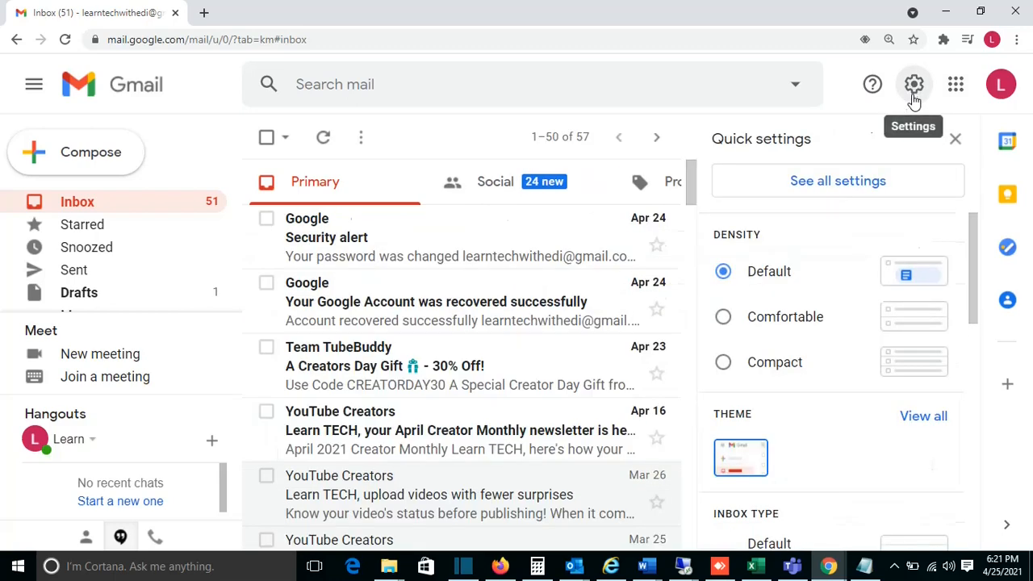
mouse_move(837, 180)
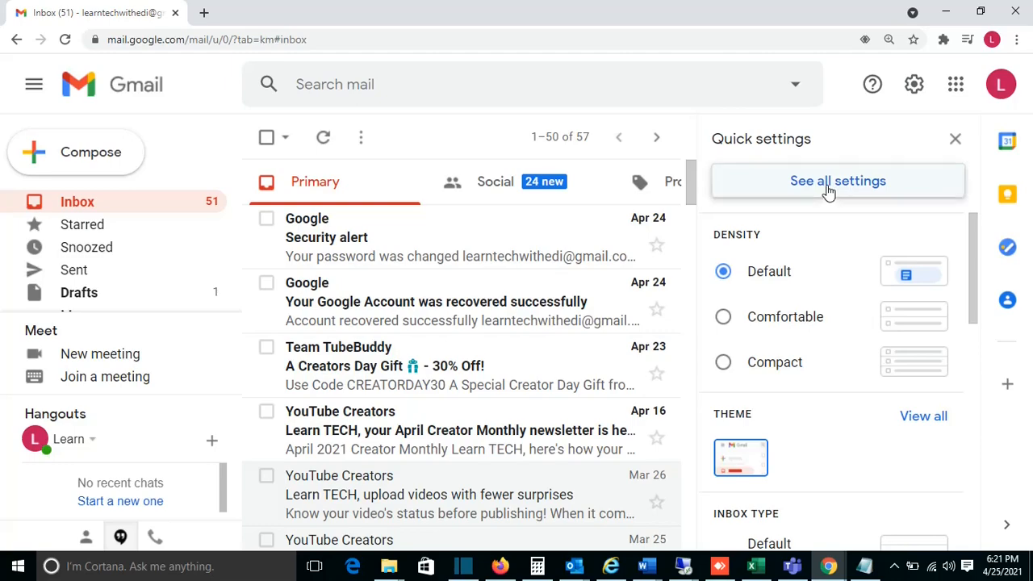
click(838, 180)
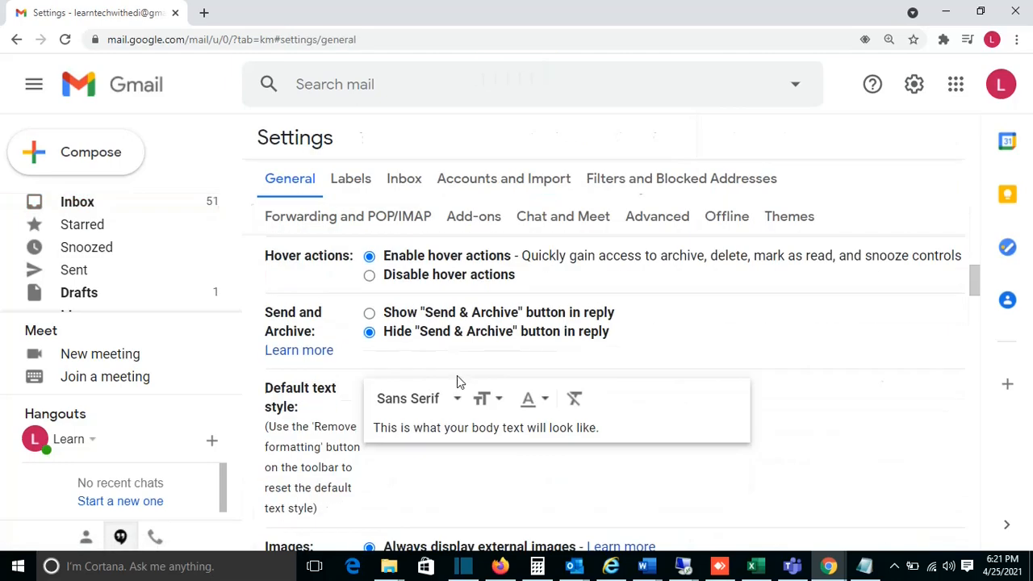
scroll(down, 3)
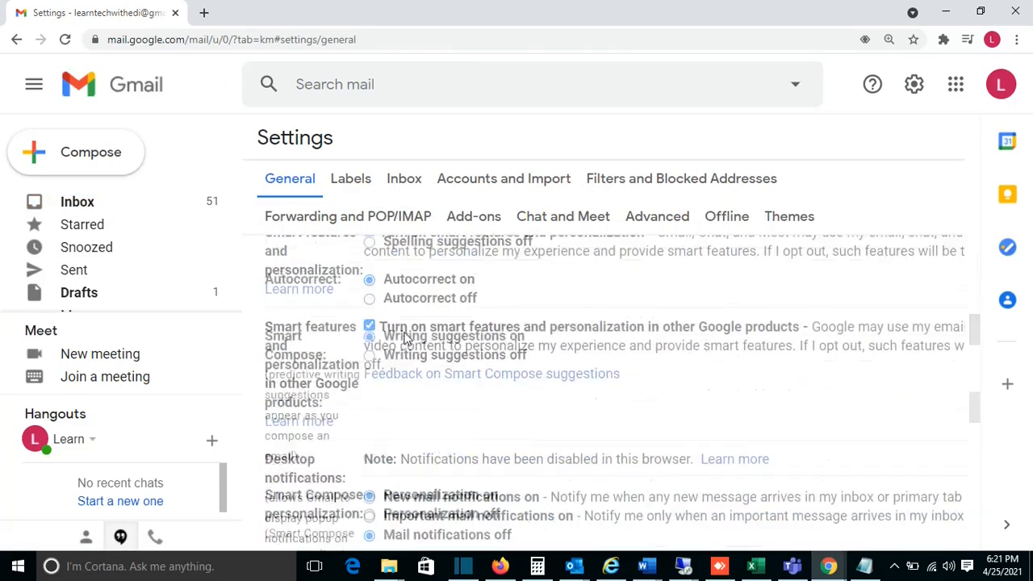
scroll(down, 3)
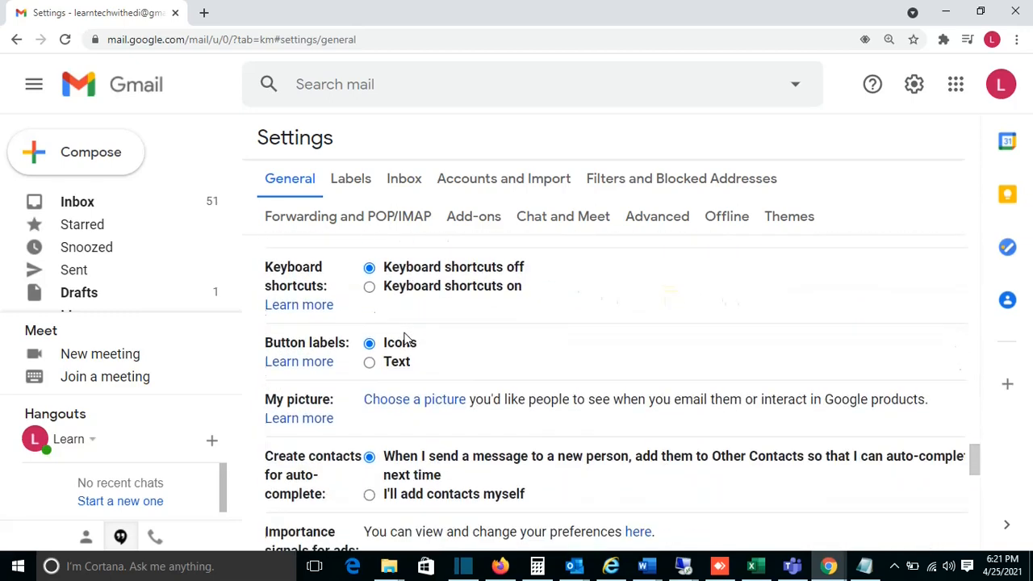
scroll(down, 3)
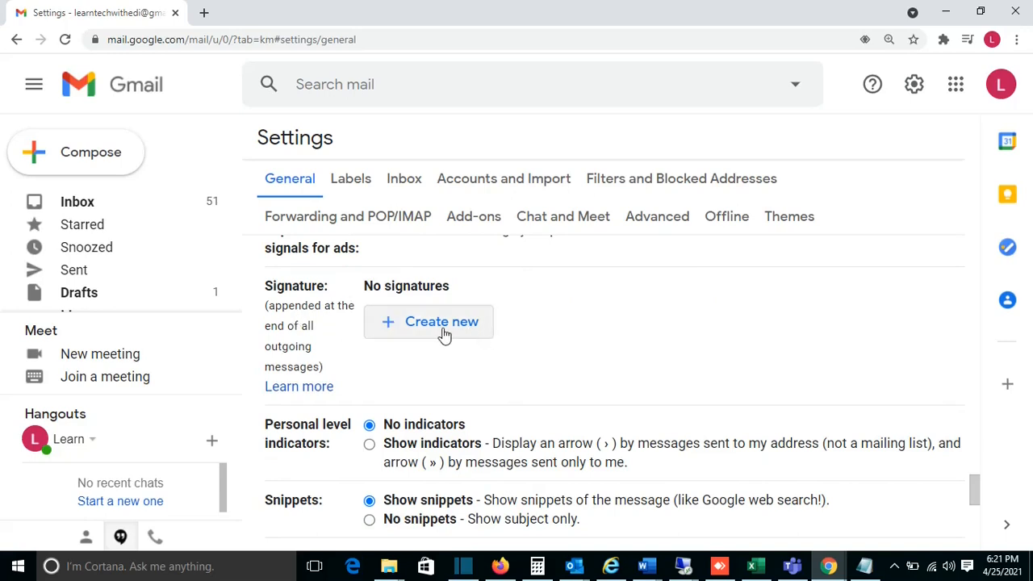
Create a new signature named 'Learn TECH'.
click(441, 321)
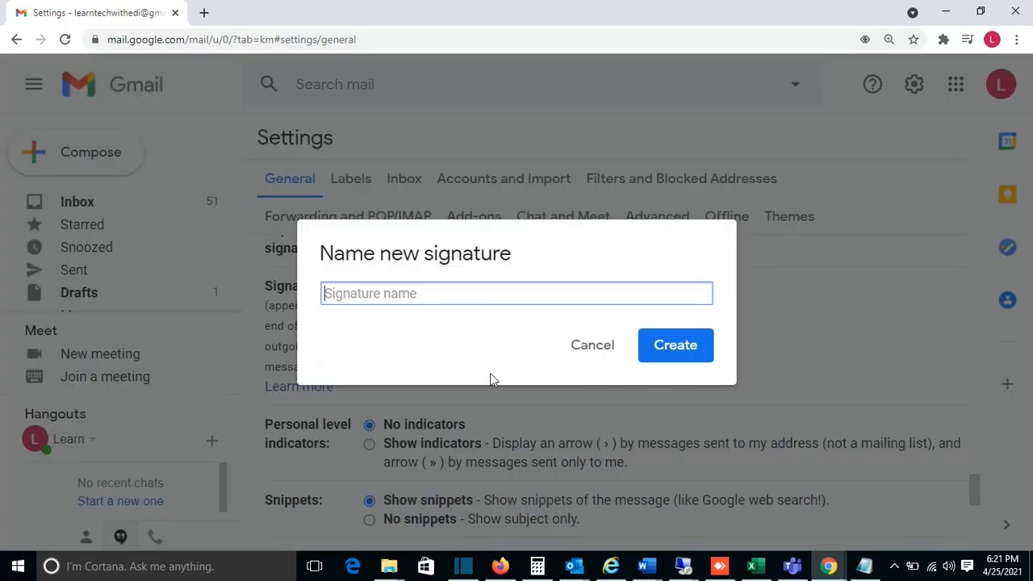
mouse_move(926, 283)
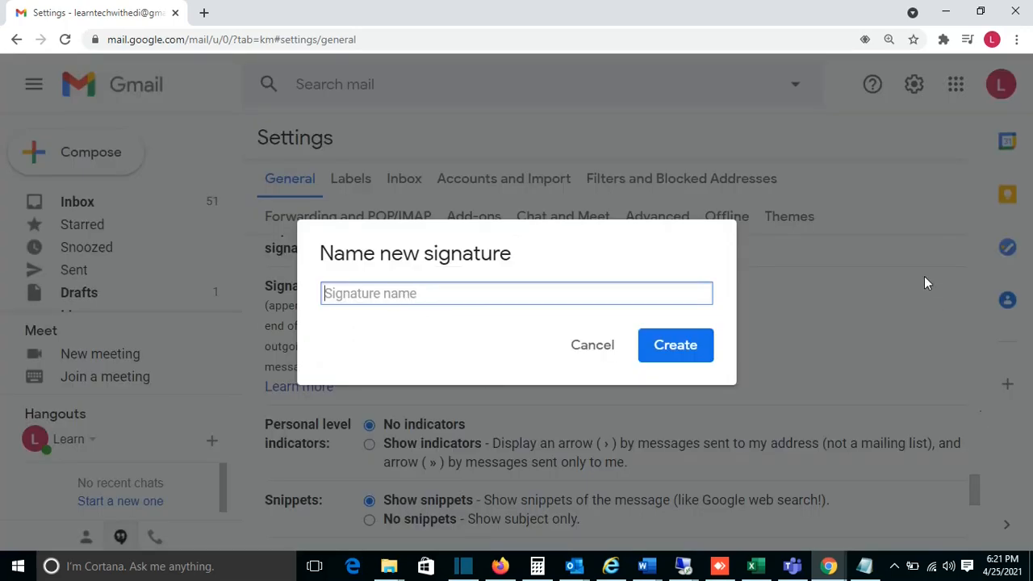
text(Learn TECH)
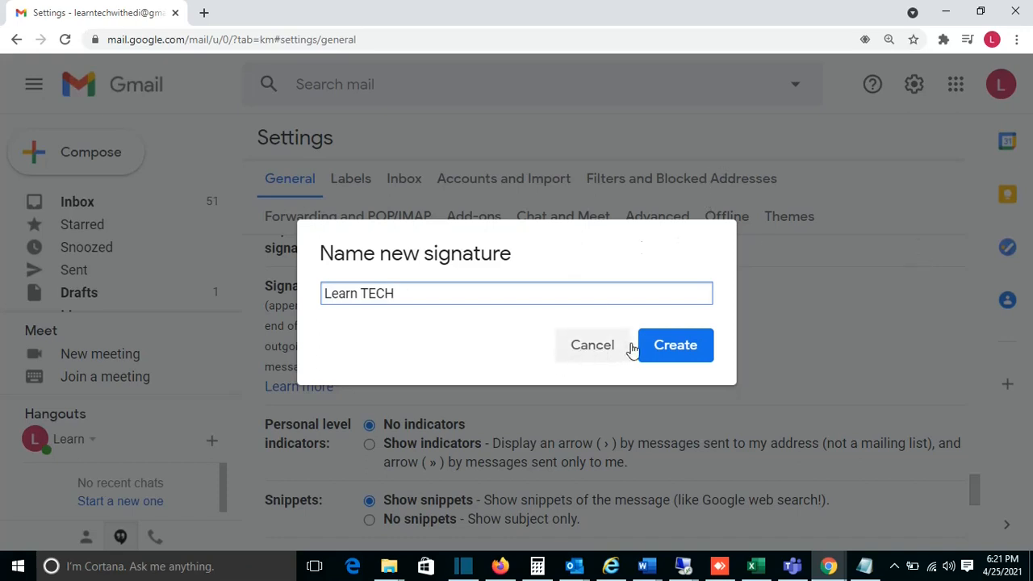
click(675, 345)
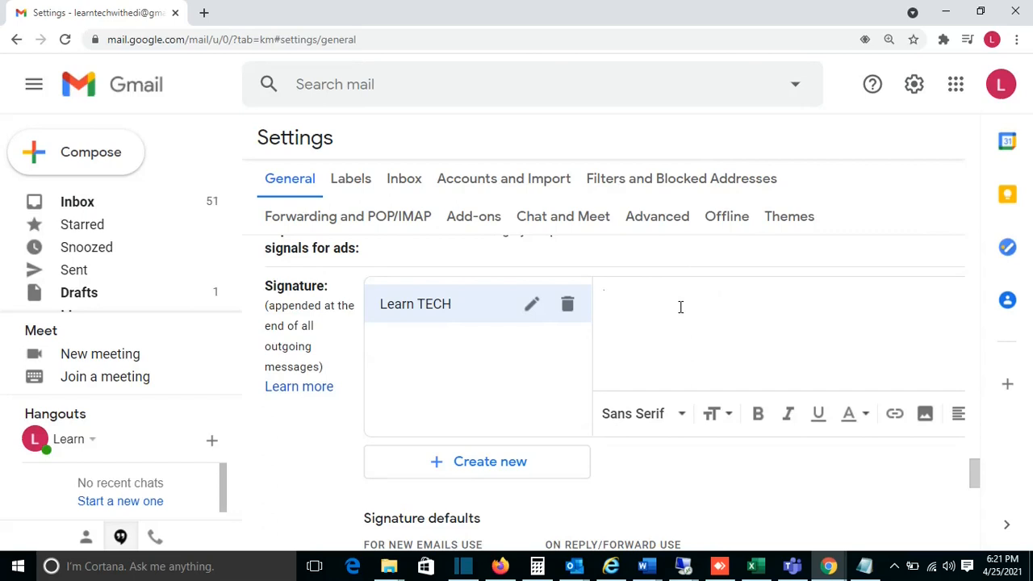
text(BEst)
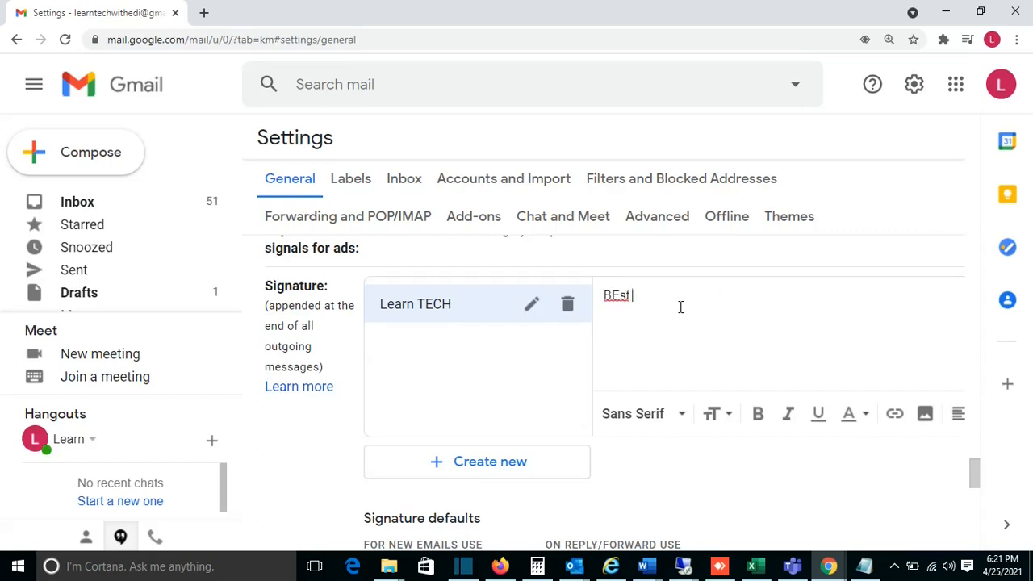
text(Best Regards,)
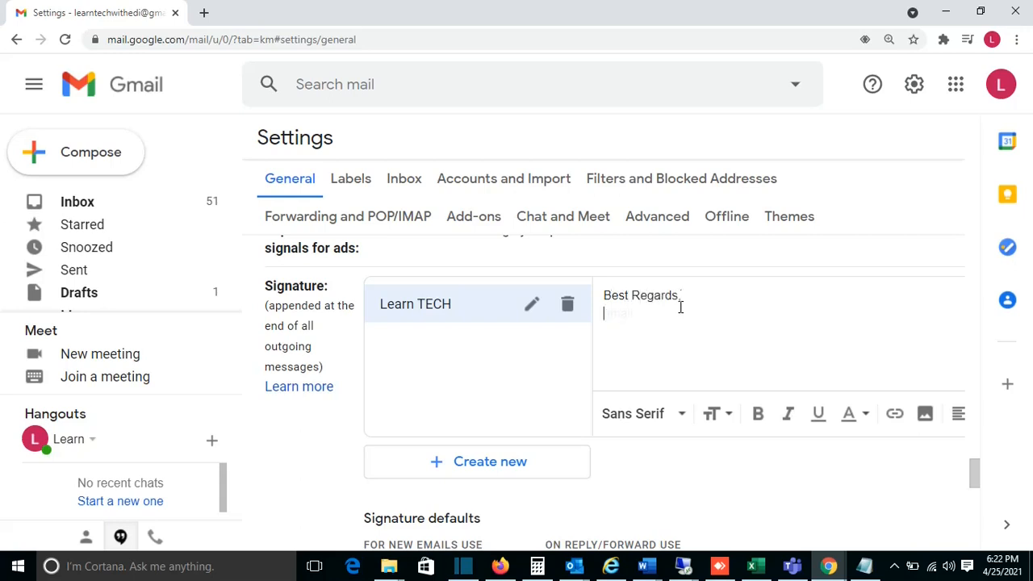
text(email:)
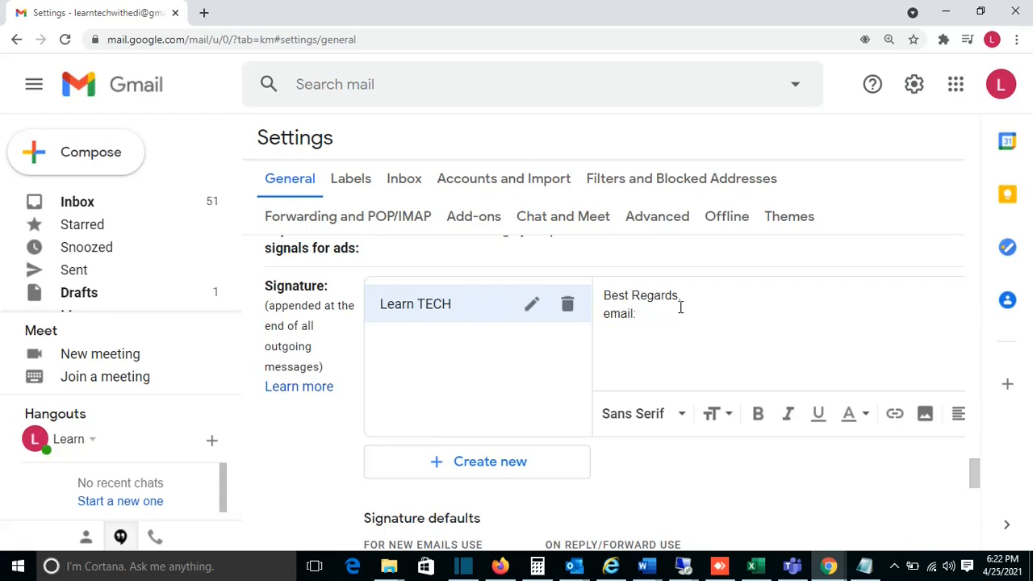
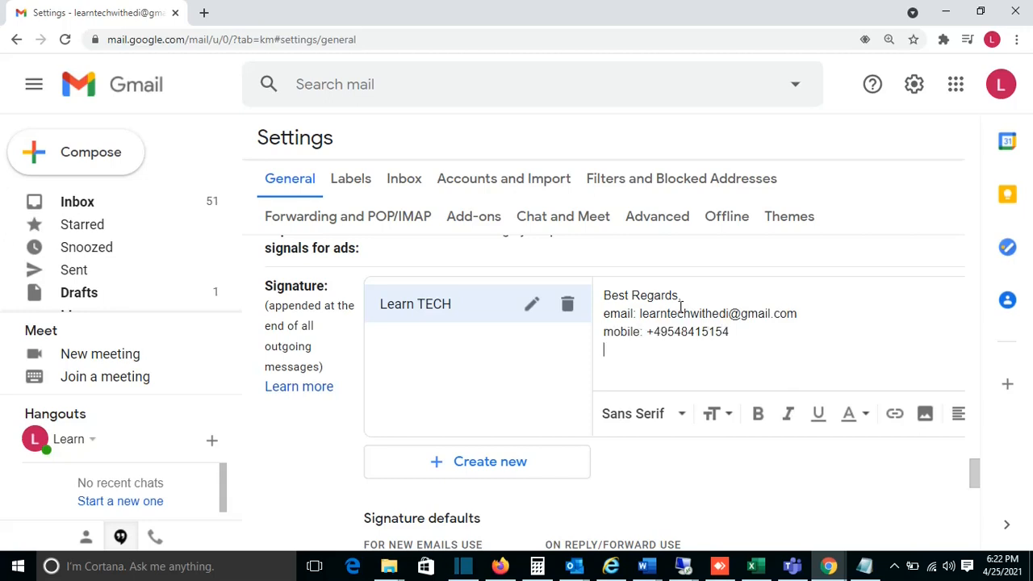
text(Y)
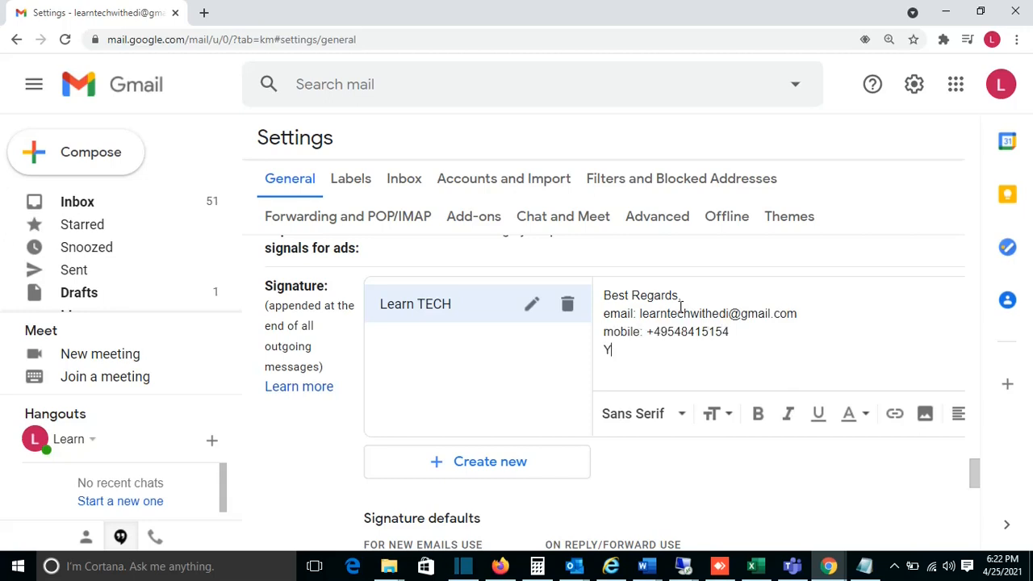
text(outube:)
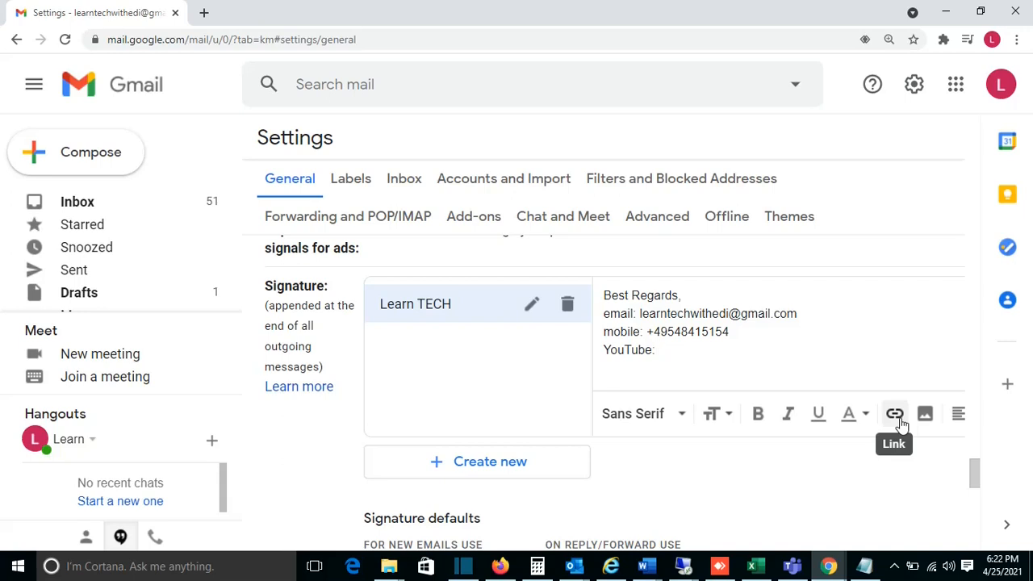
Start a link with display text 'Learn TECH' and copy the YouTube channel URL from Notepad.
click(894, 414)
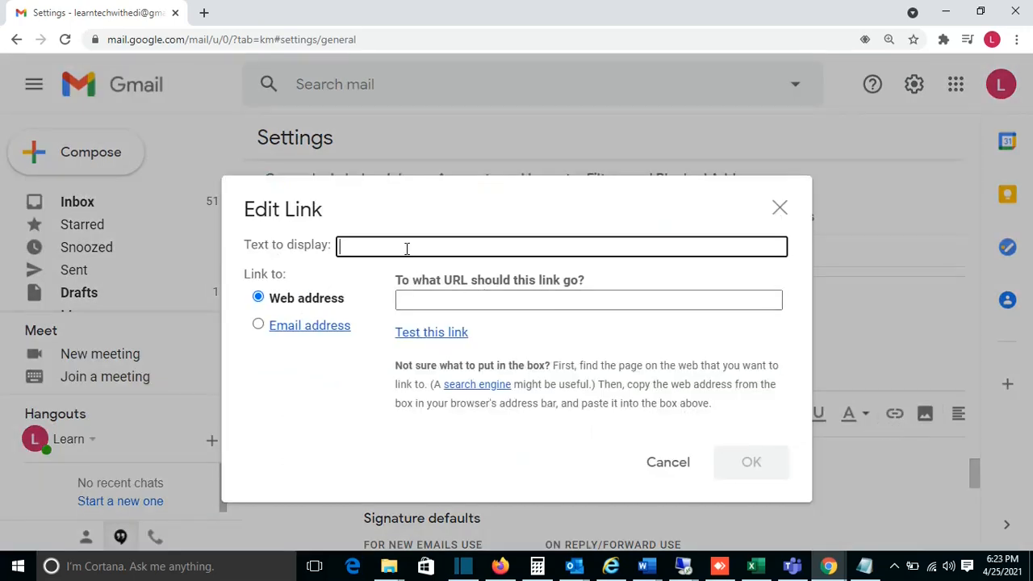
text(Learn)
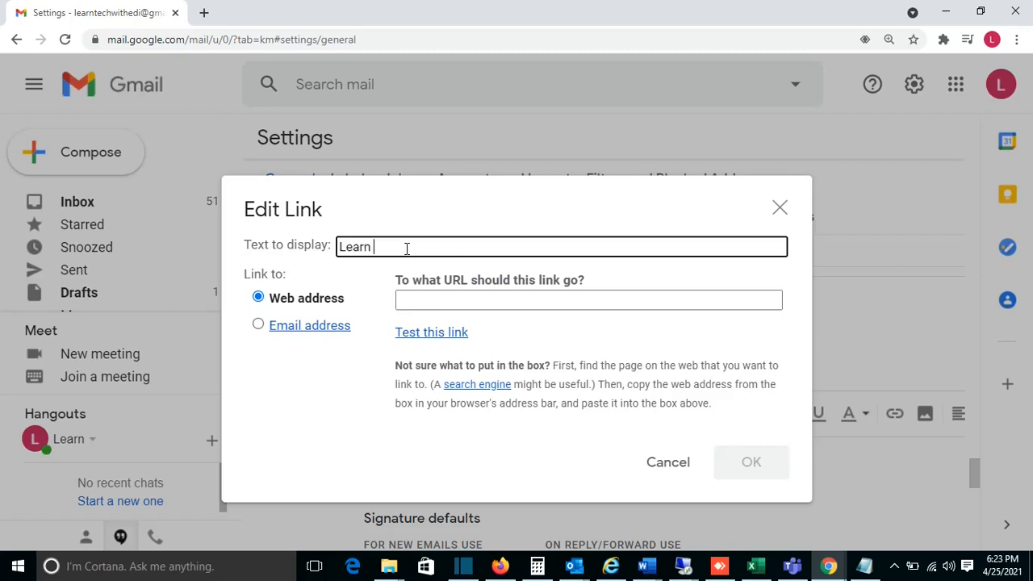
text(TECH)
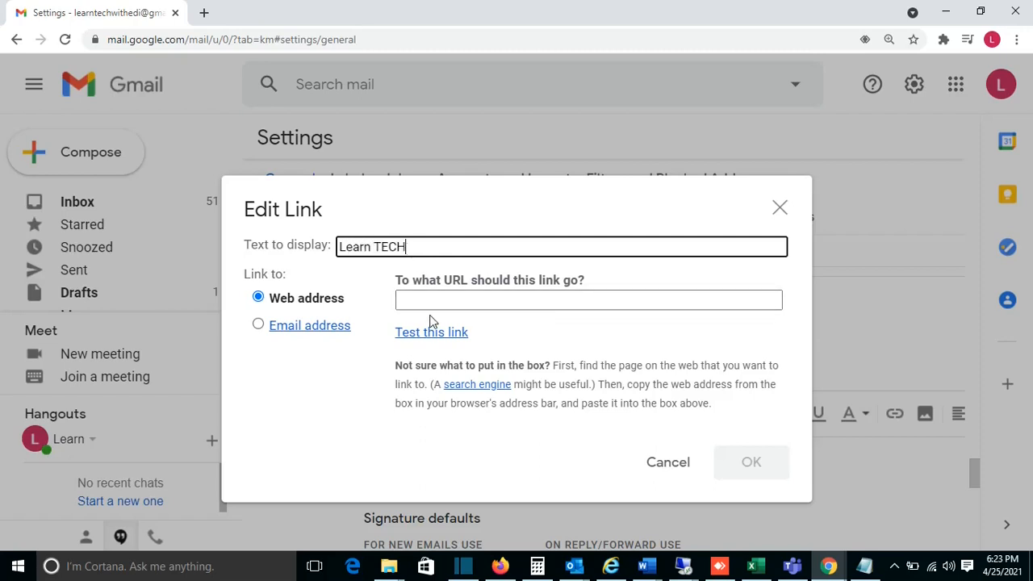
click(588, 299)
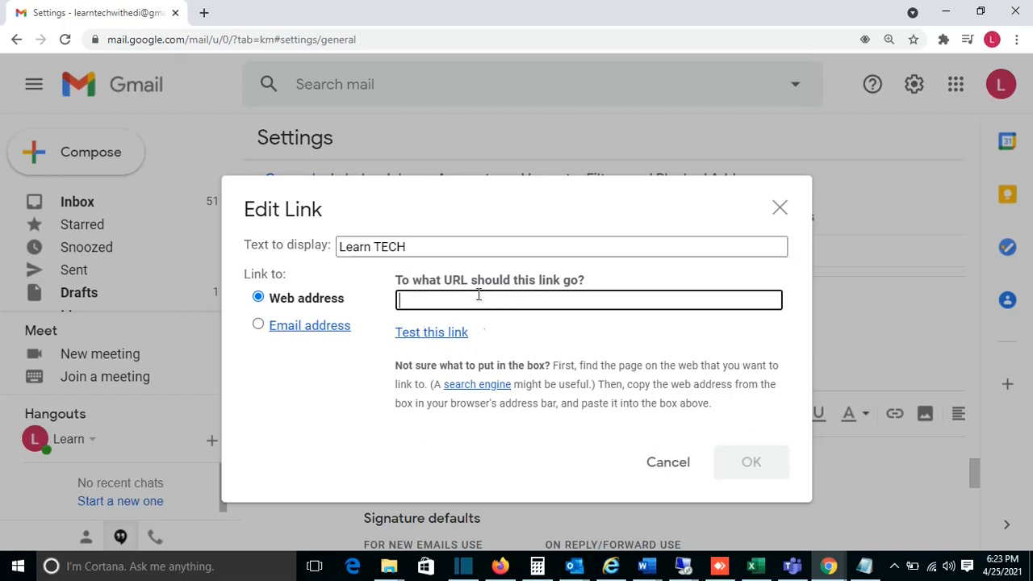
mouse_move(531, 485)
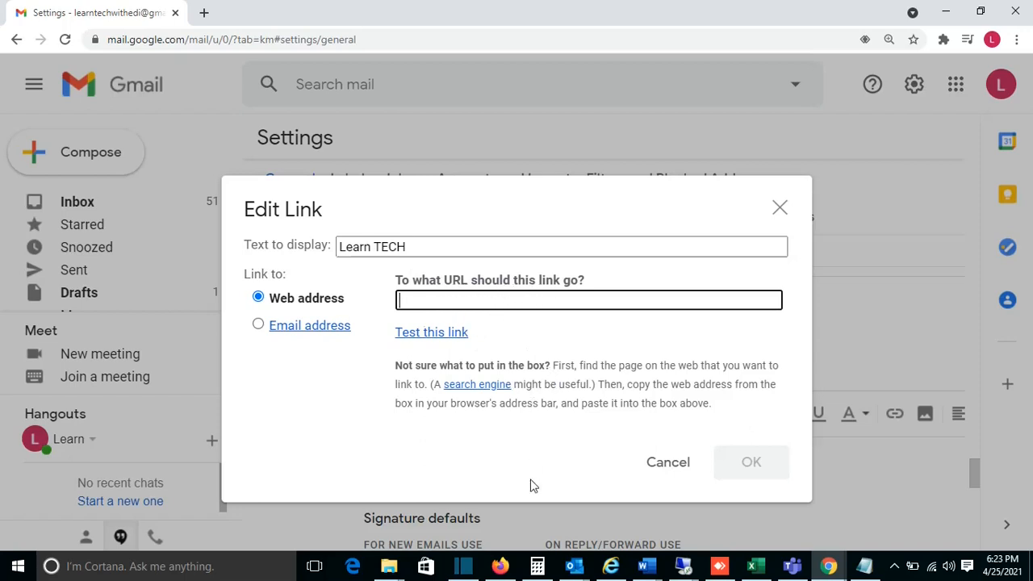
mouse_move(865, 566)
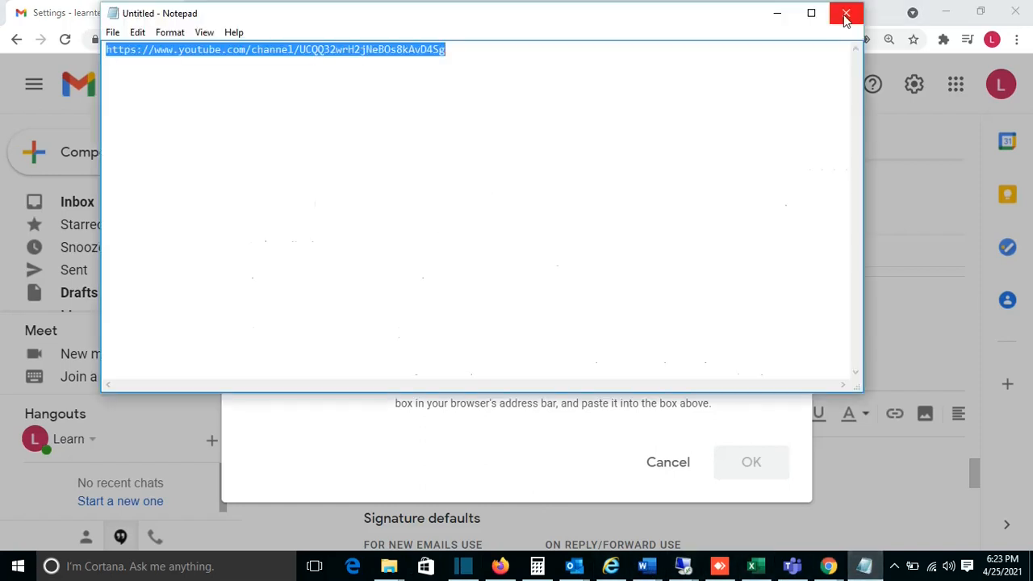
click(846, 14)
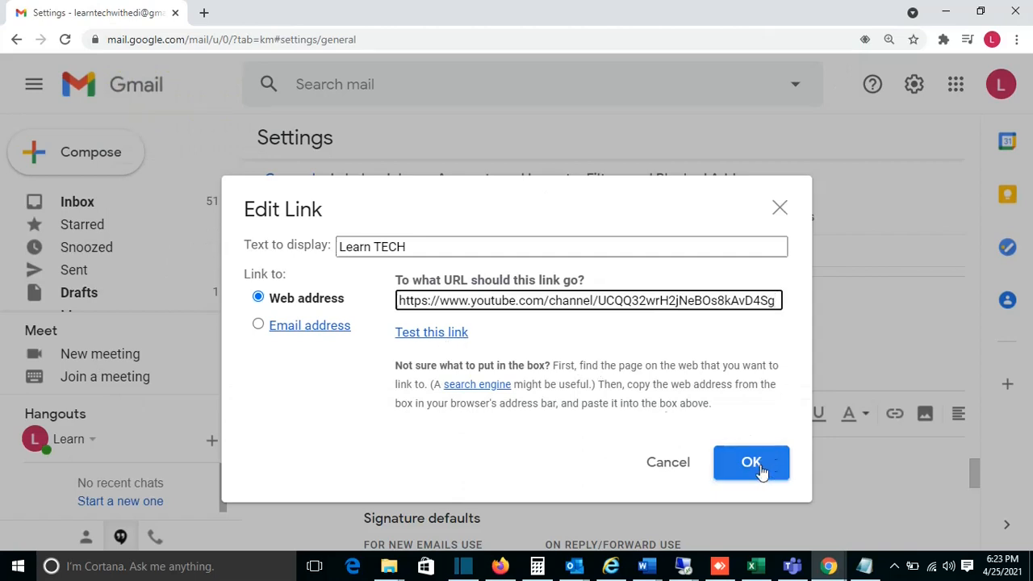
Insert the Learn TECH YouTube link and place the cursor right after it.
click(750, 461)
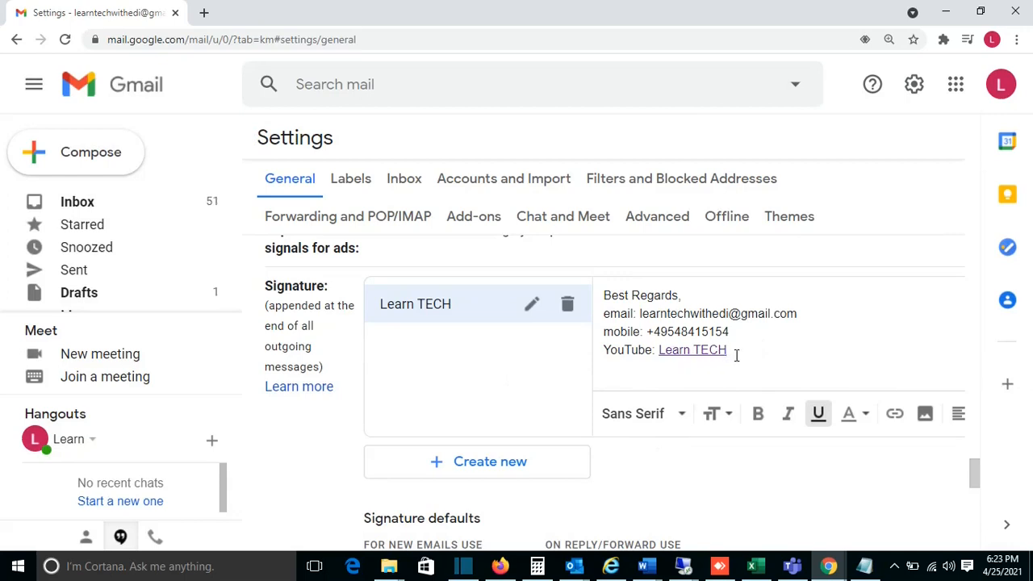
click(817, 413)
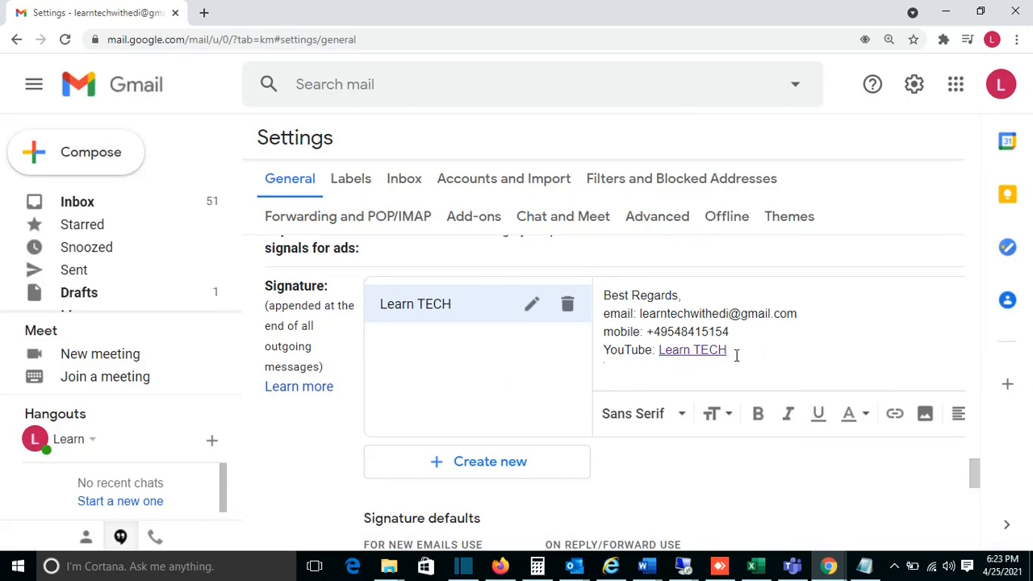
mouse_move(904, 395)
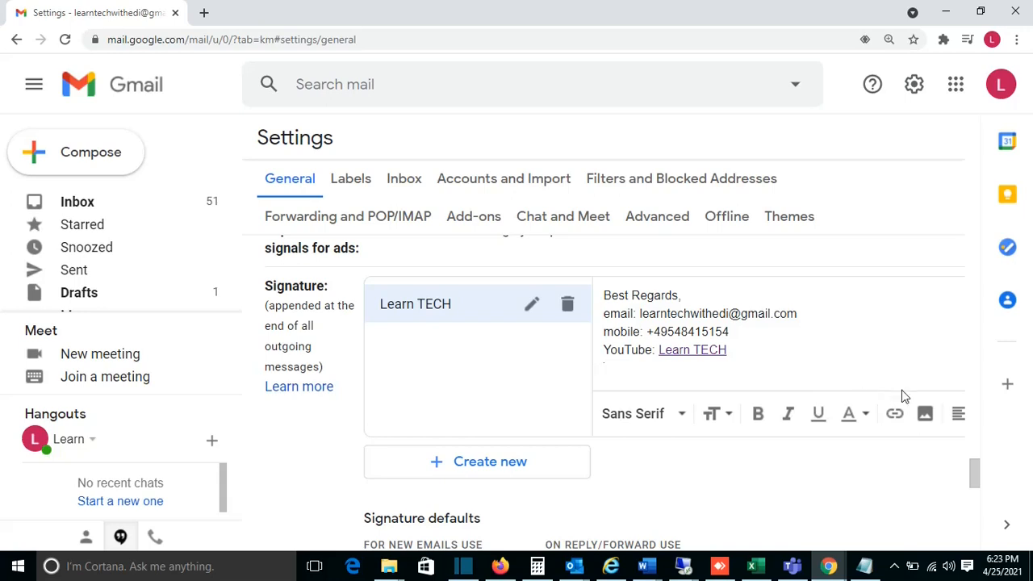
mouse_move(925, 413)
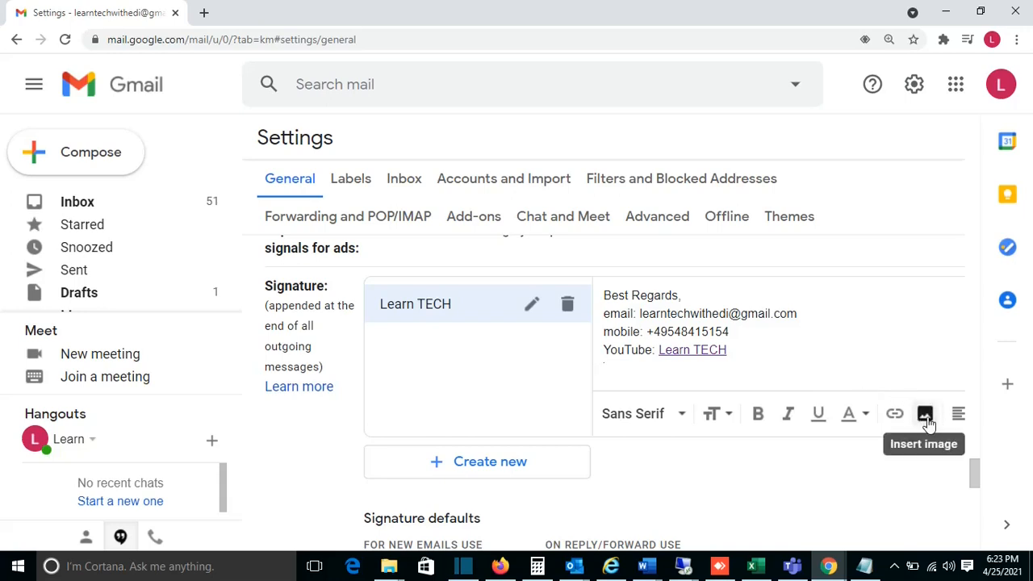
Insert the Learn Tech logo image from My Drive into the signature.
click(925, 414)
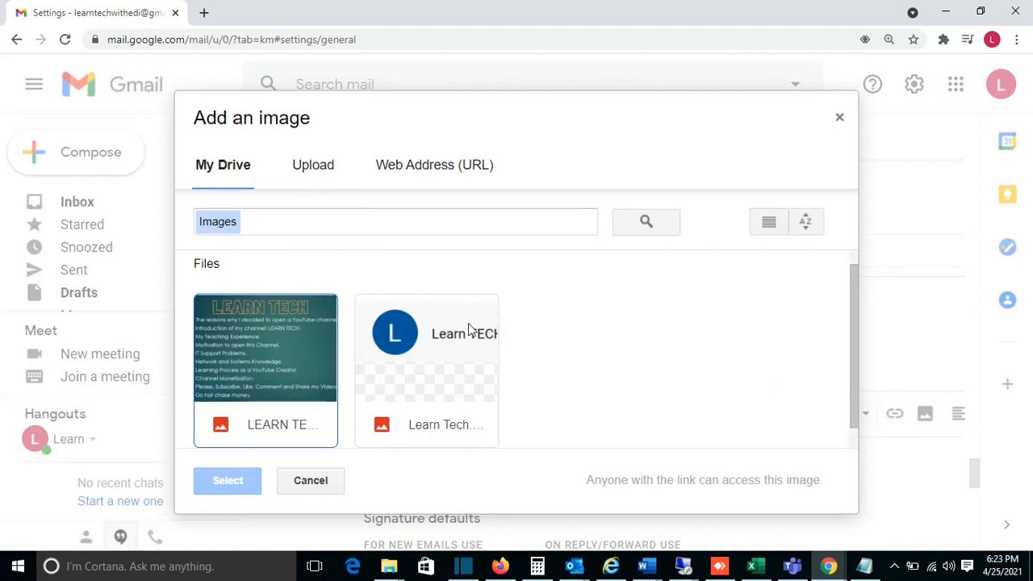
mouse_move(472, 353)
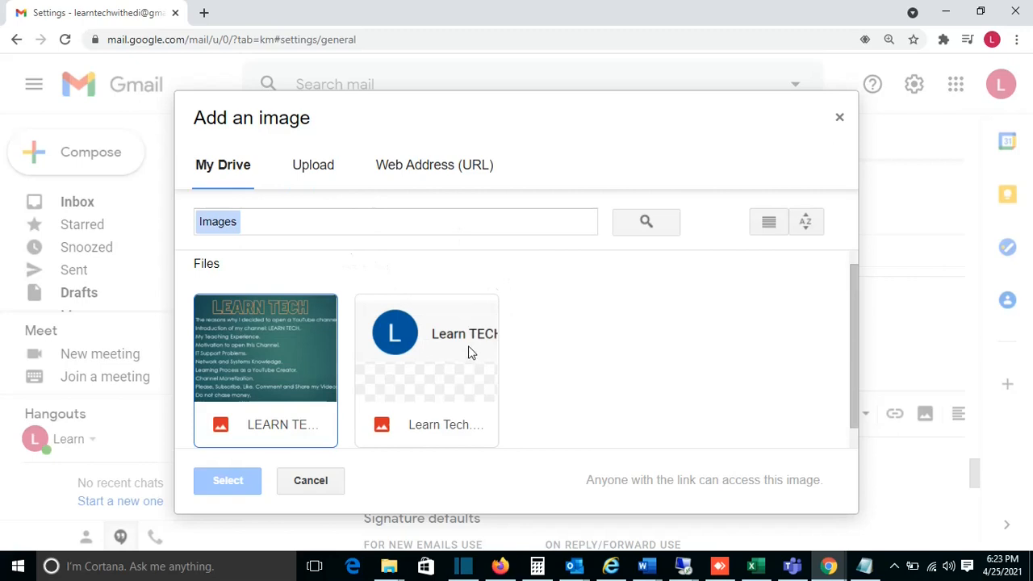
mouse_move(429, 372)
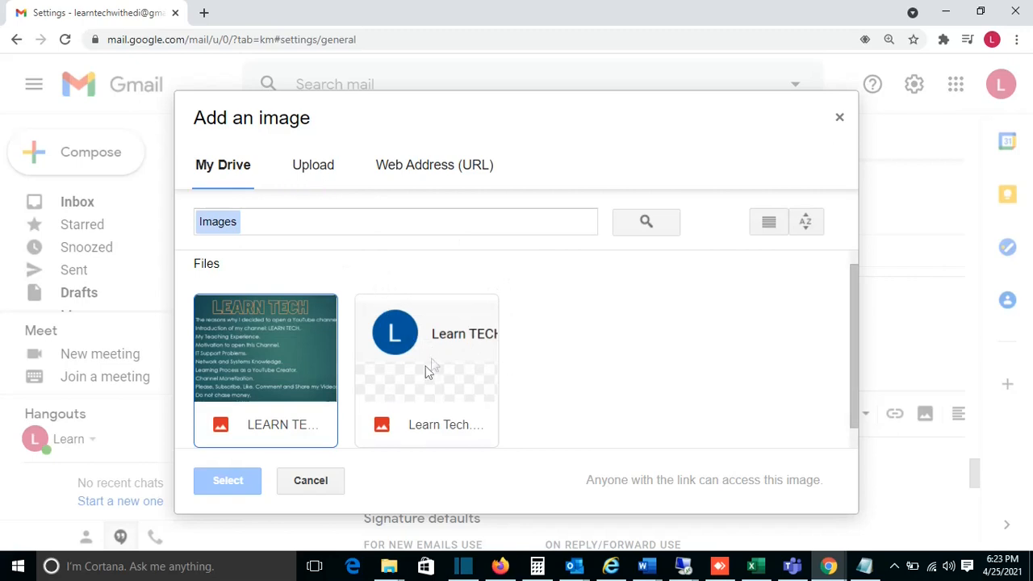
click(426, 369)
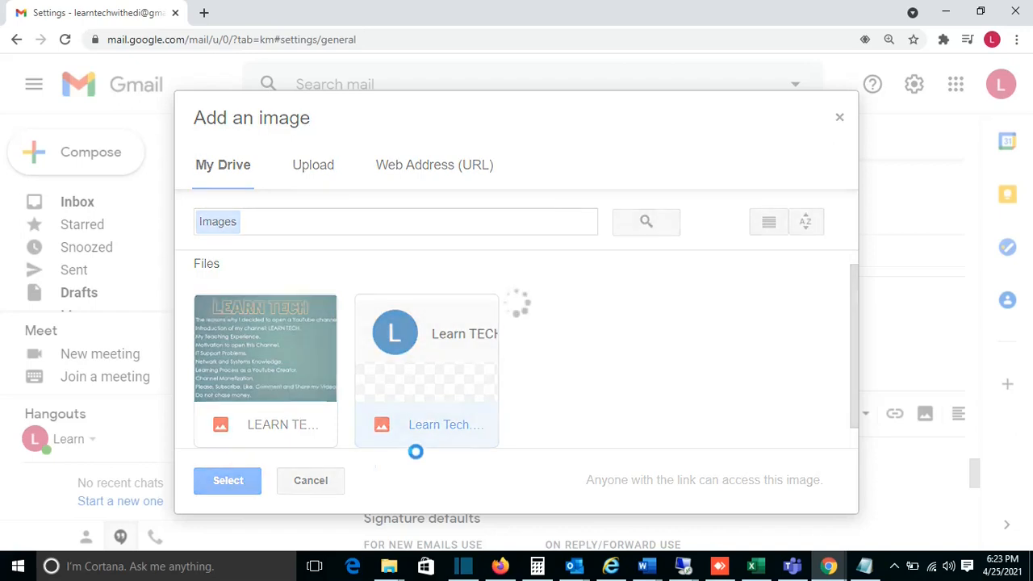
click(228, 480)
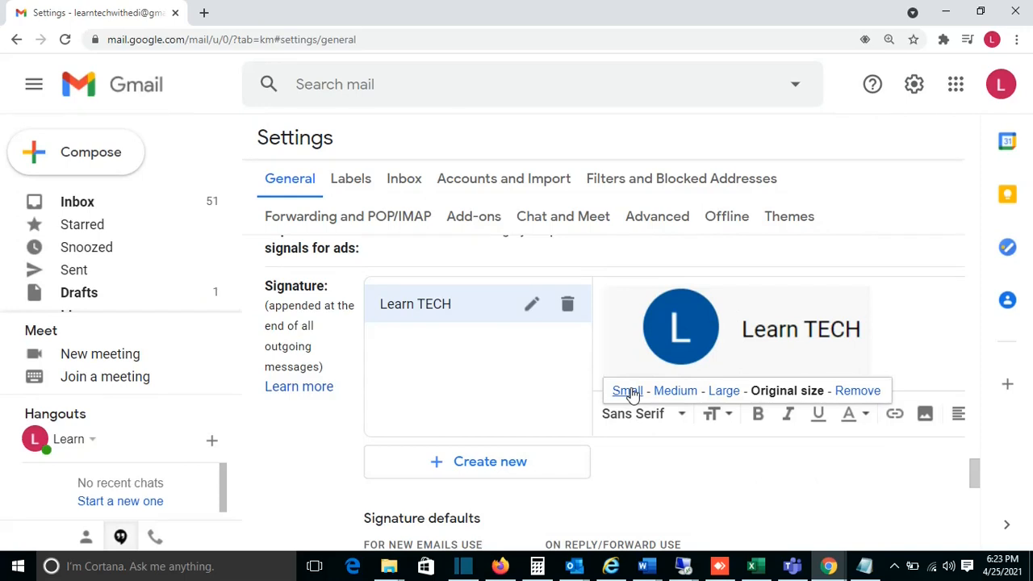
Resize the Learn TECH logo to Small and return to the signature text.
click(627, 391)
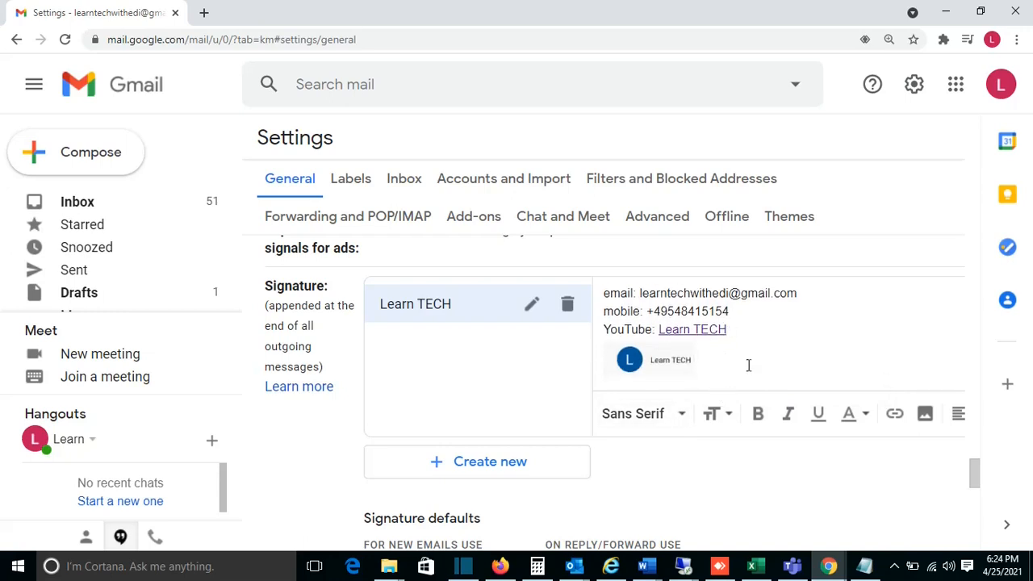
click(639, 413)
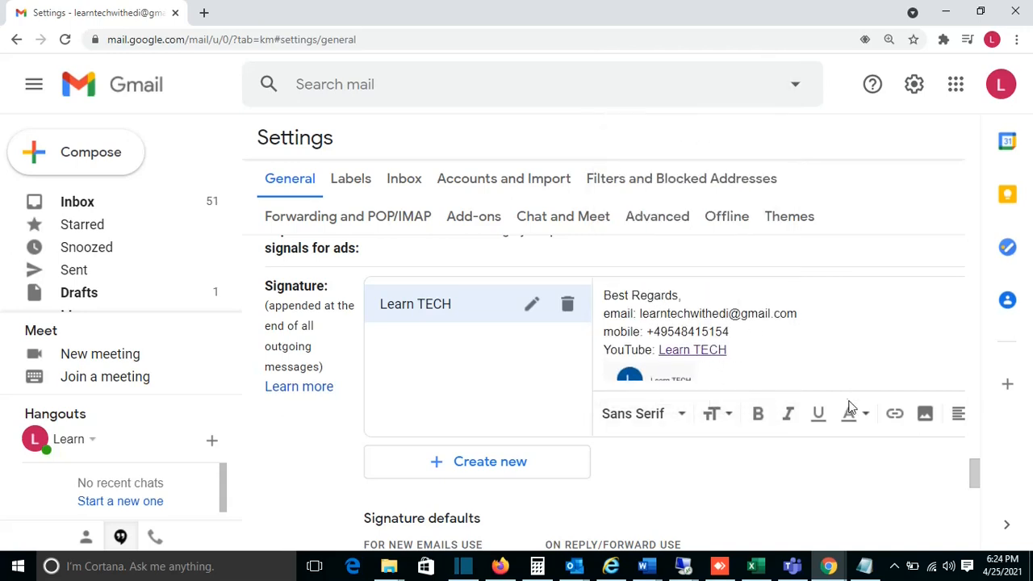
mouse_move(818, 413)
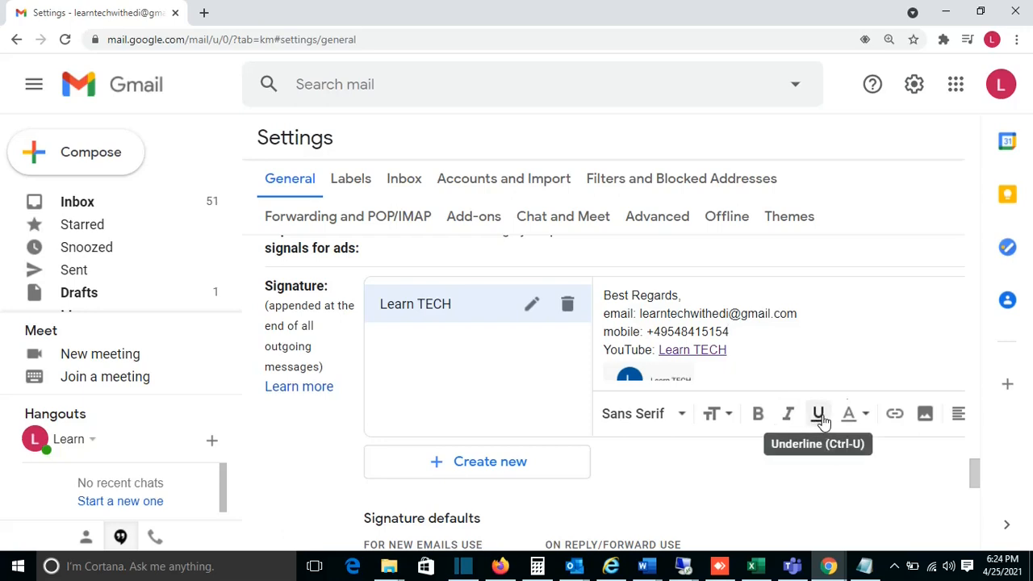
mouse_move(848, 413)
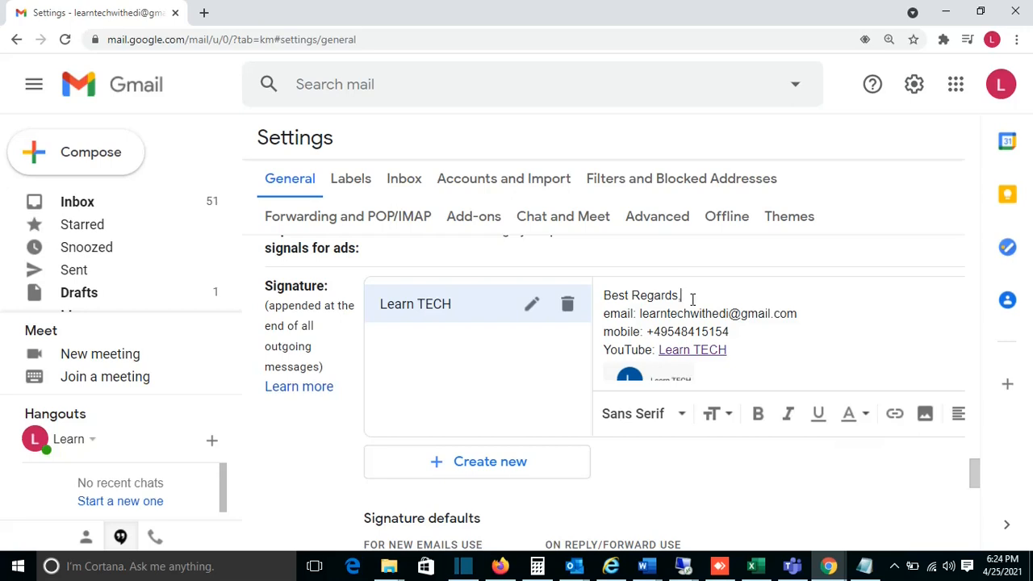
Type LEARN TECH beneath Best Regards and colour it red.
text(LEAR)
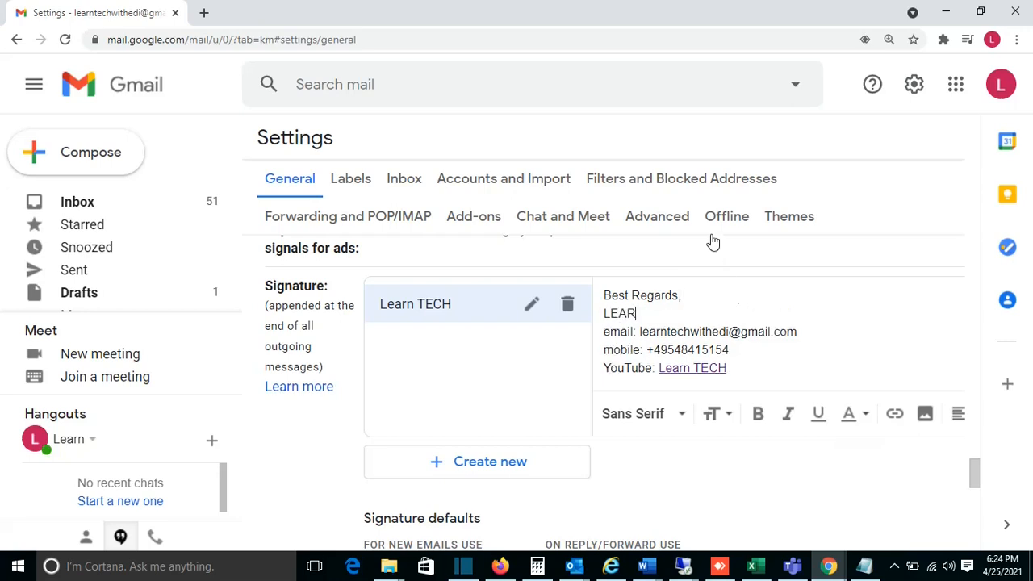
text(N TECH)
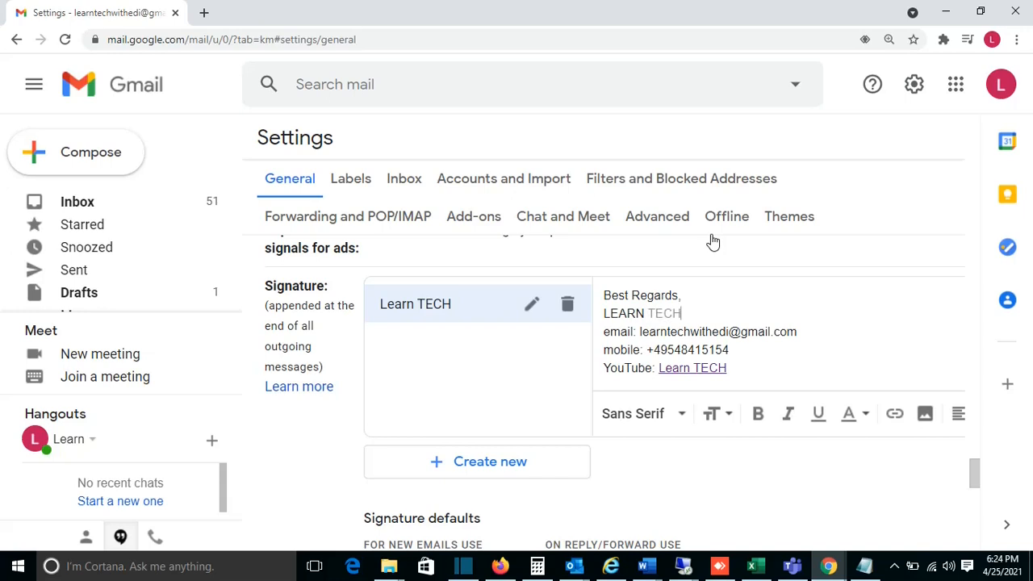
double_click(642, 313)
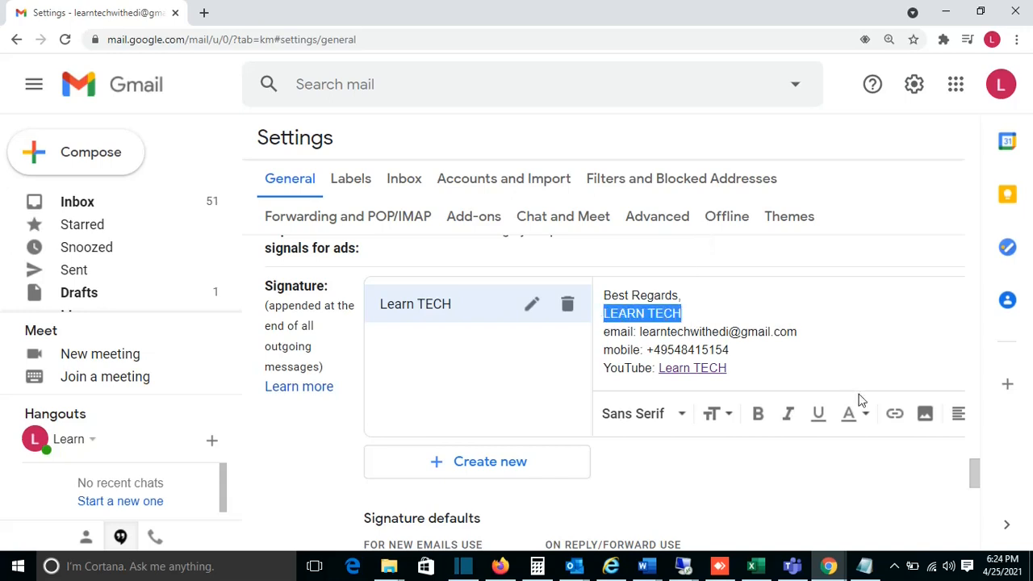
click(698, 331)
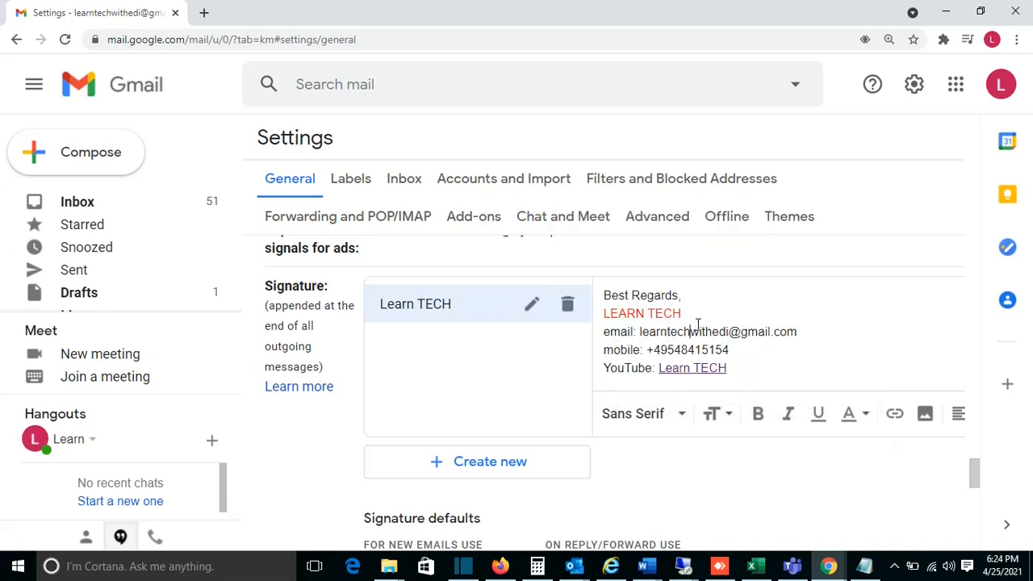
double_click(642, 313)
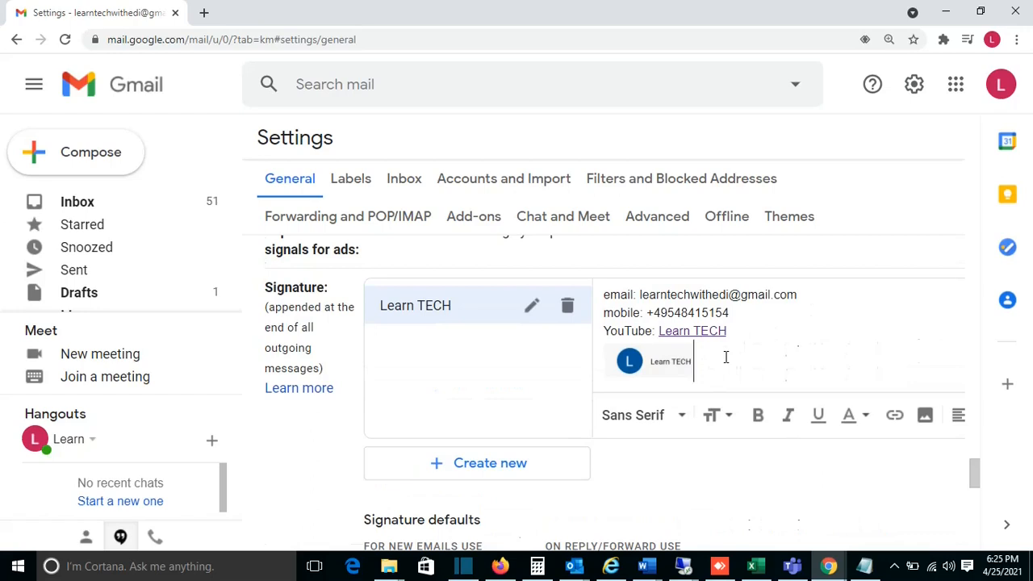
Choose Learn TECH for new emails, save the changes and return to the inbox.
scroll(down, 3)
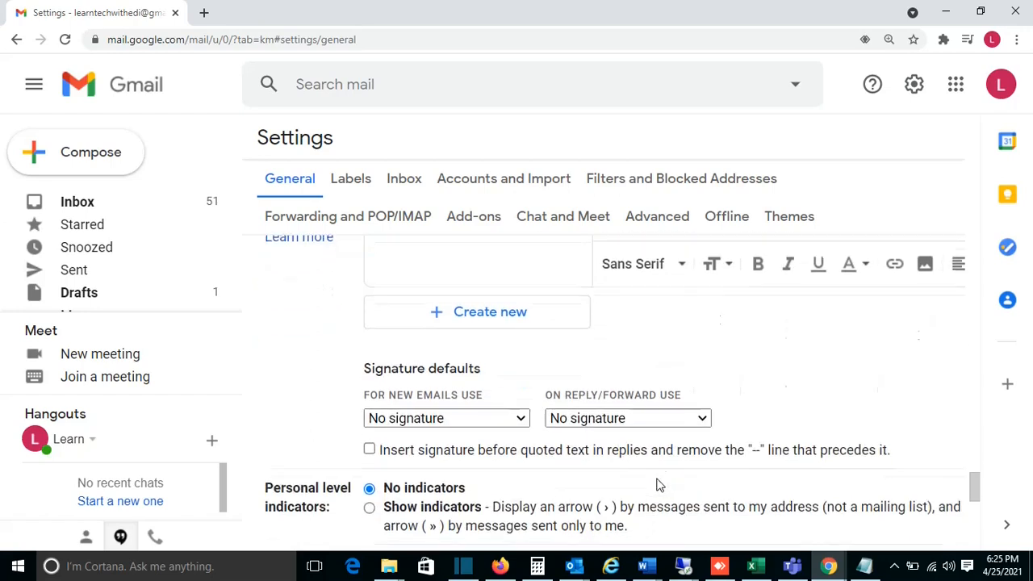
mouse_move(391, 386)
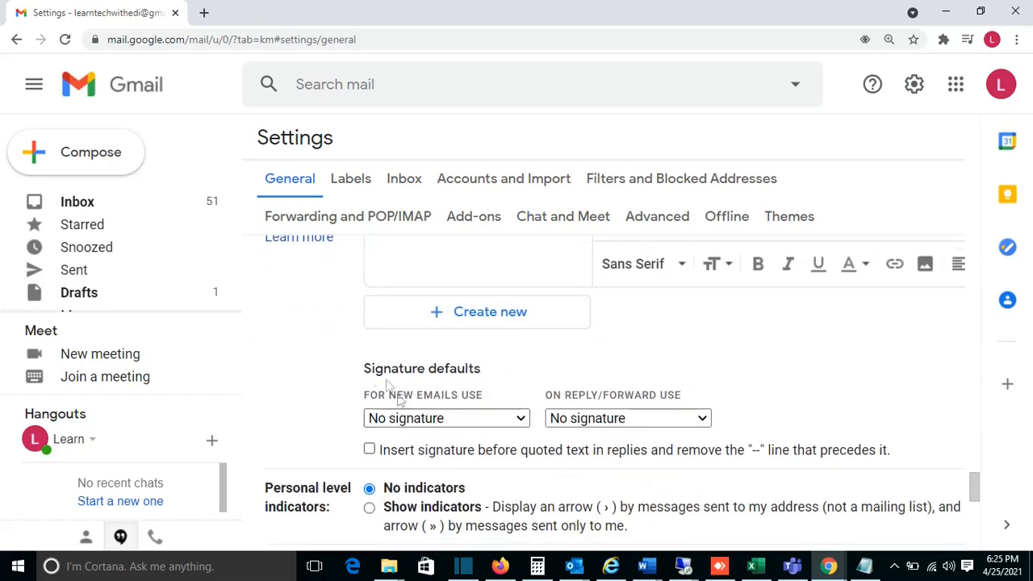
mouse_move(379, 383)
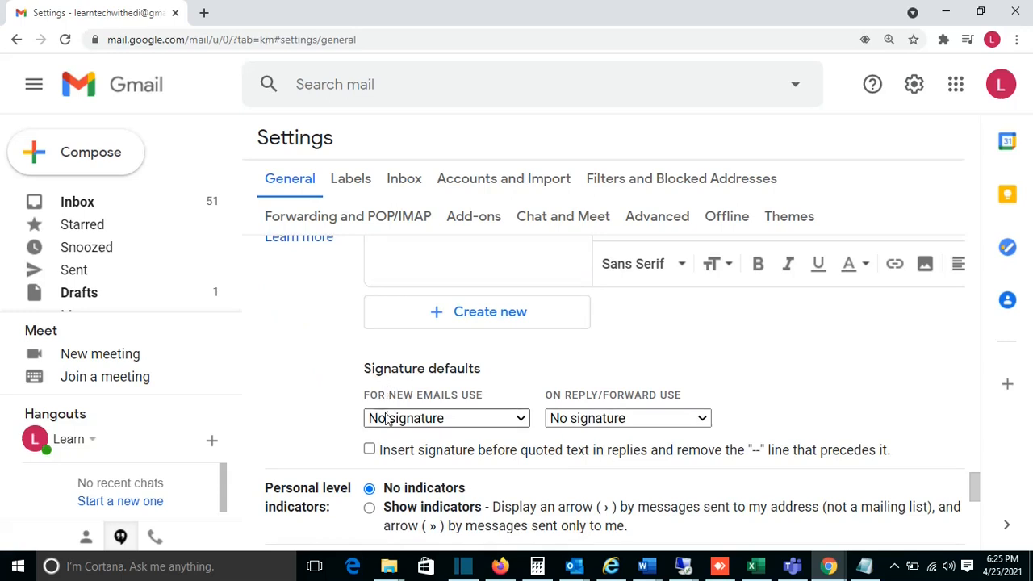
click(446, 418)
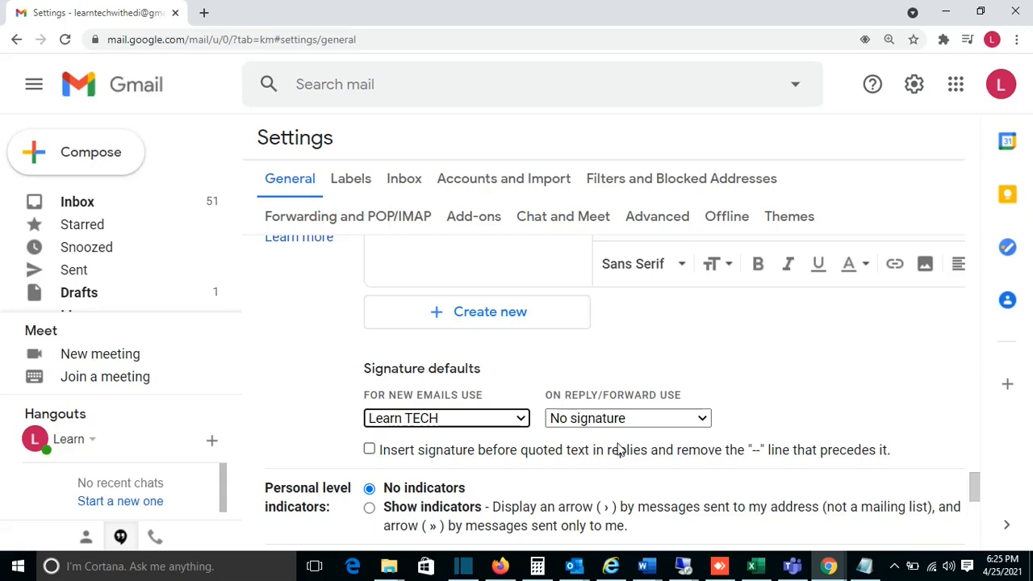
mouse_move(628, 388)
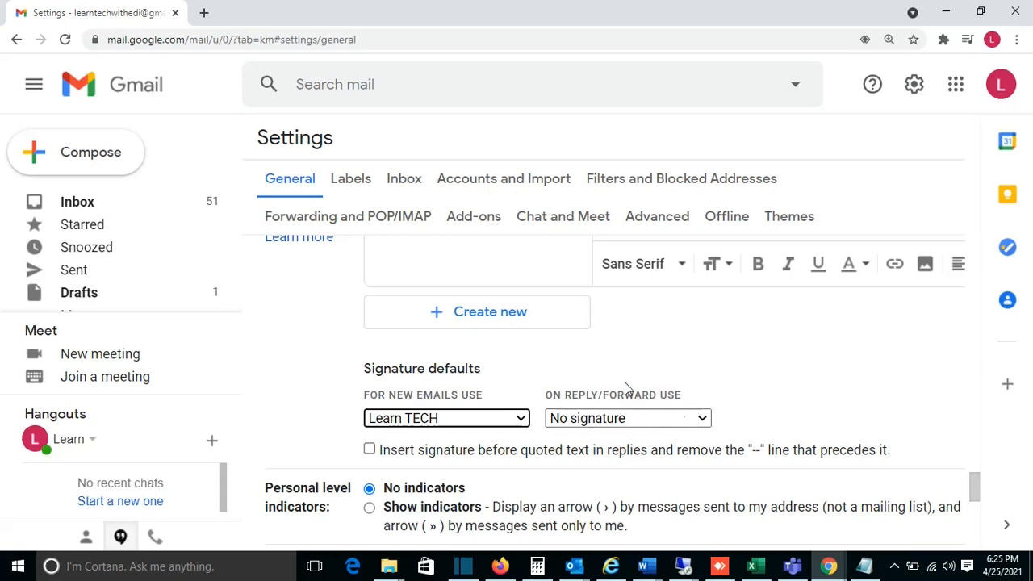
scroll(down, 3)
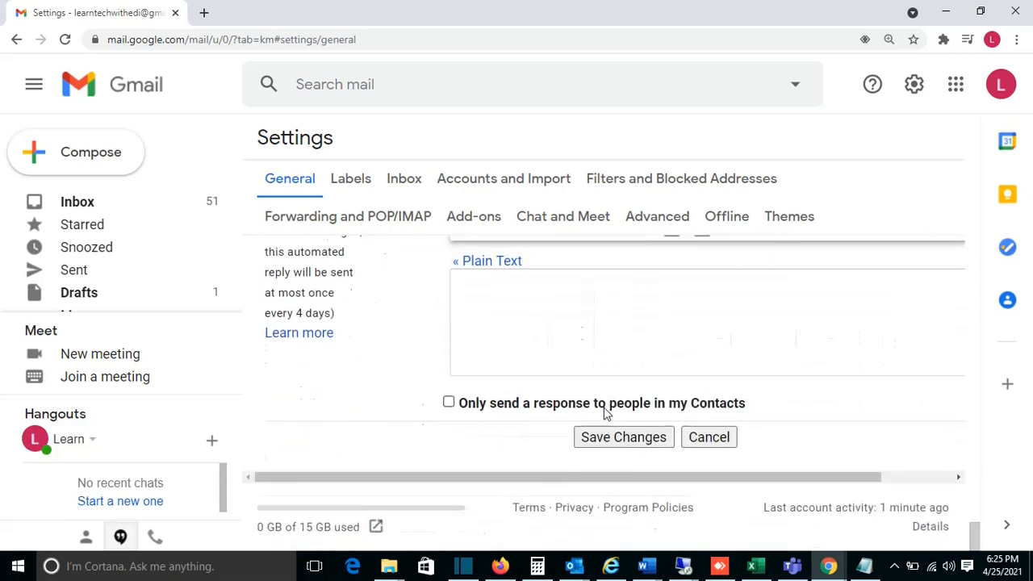
click(623, 436)
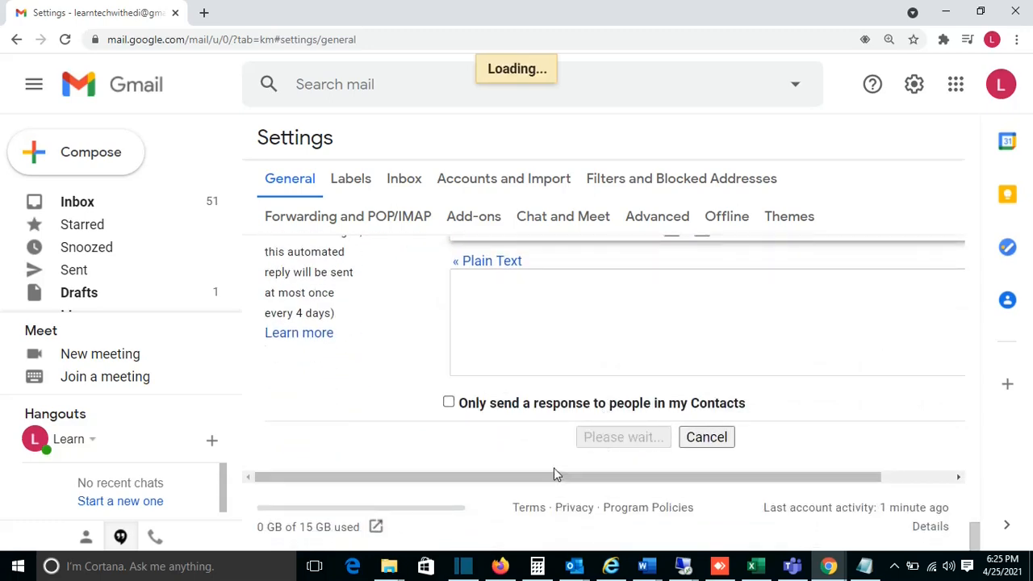
click(76, 200)
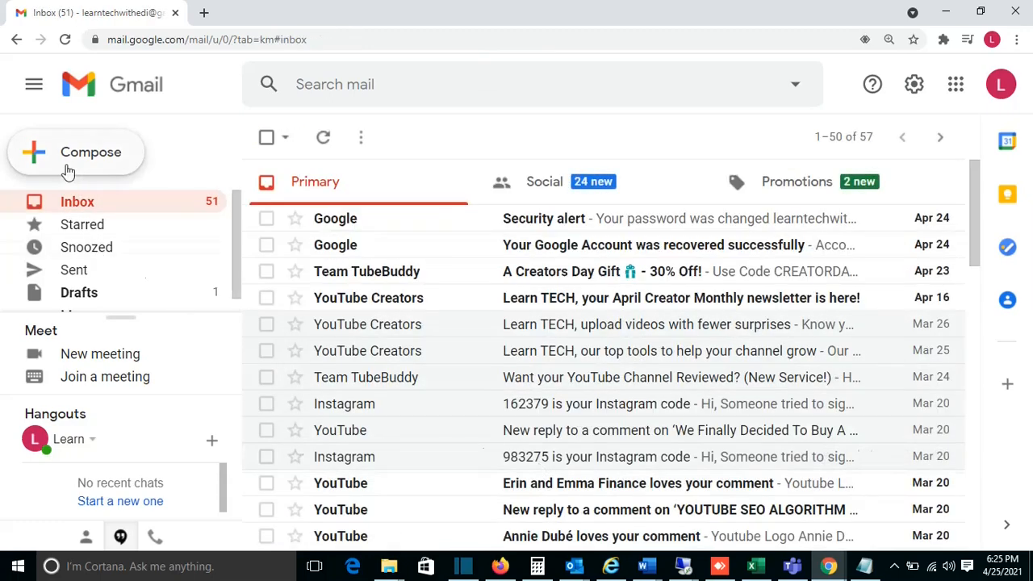
mouse_move(81, 165)
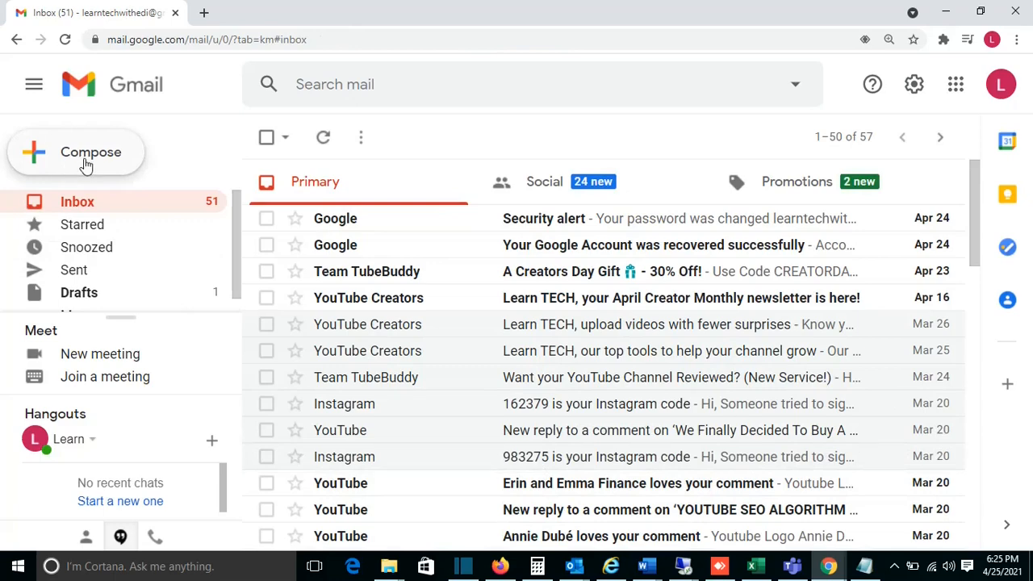
Compose a new message to confirm the red LEARN TECH signature and logo appear automatically.
click(91, 152)
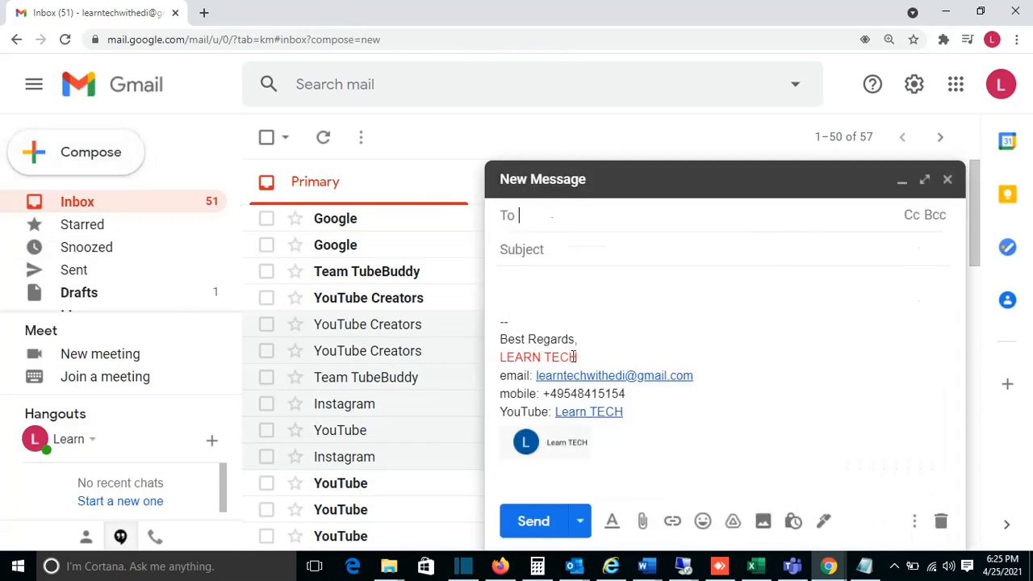